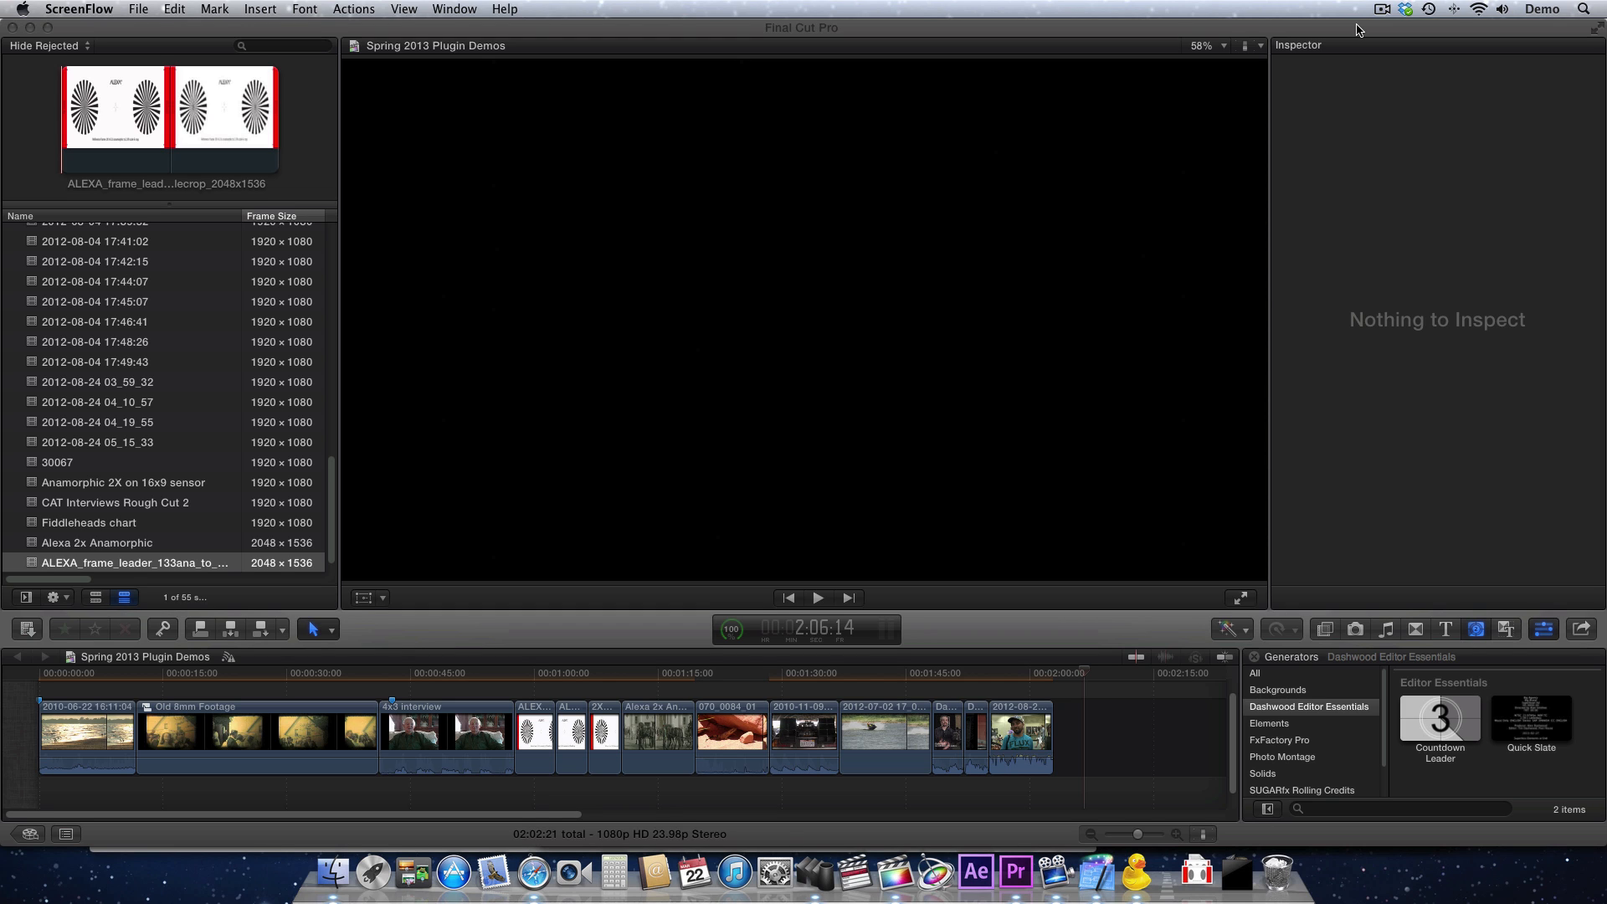
pyautogui.moveTo(1338, 277)
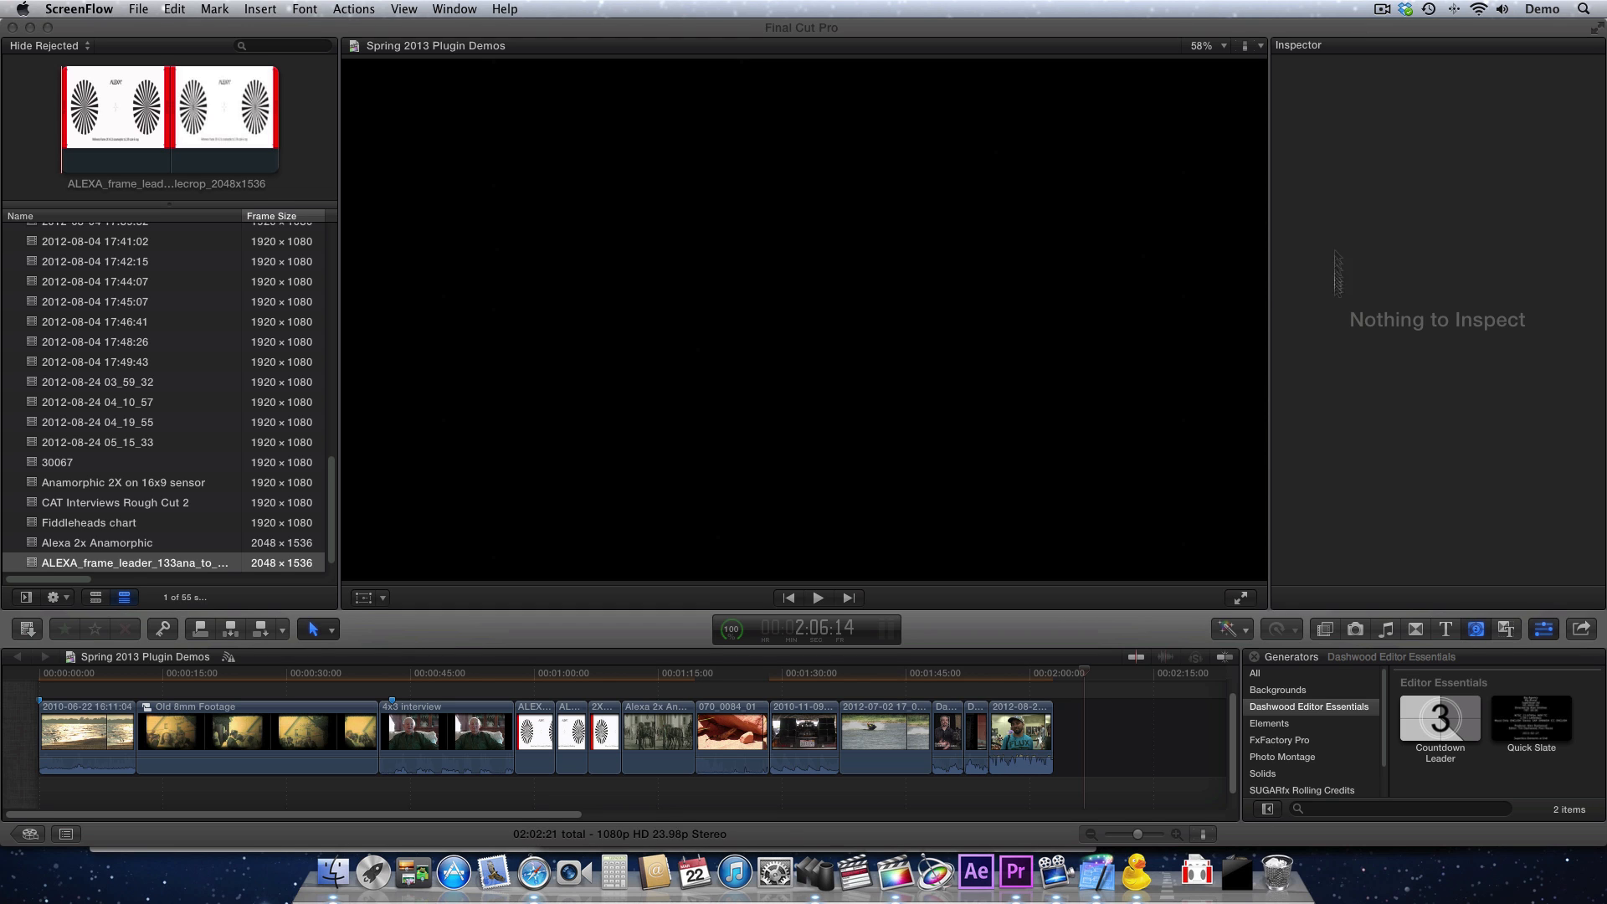
pyautogui.moveTo(1477, 631)
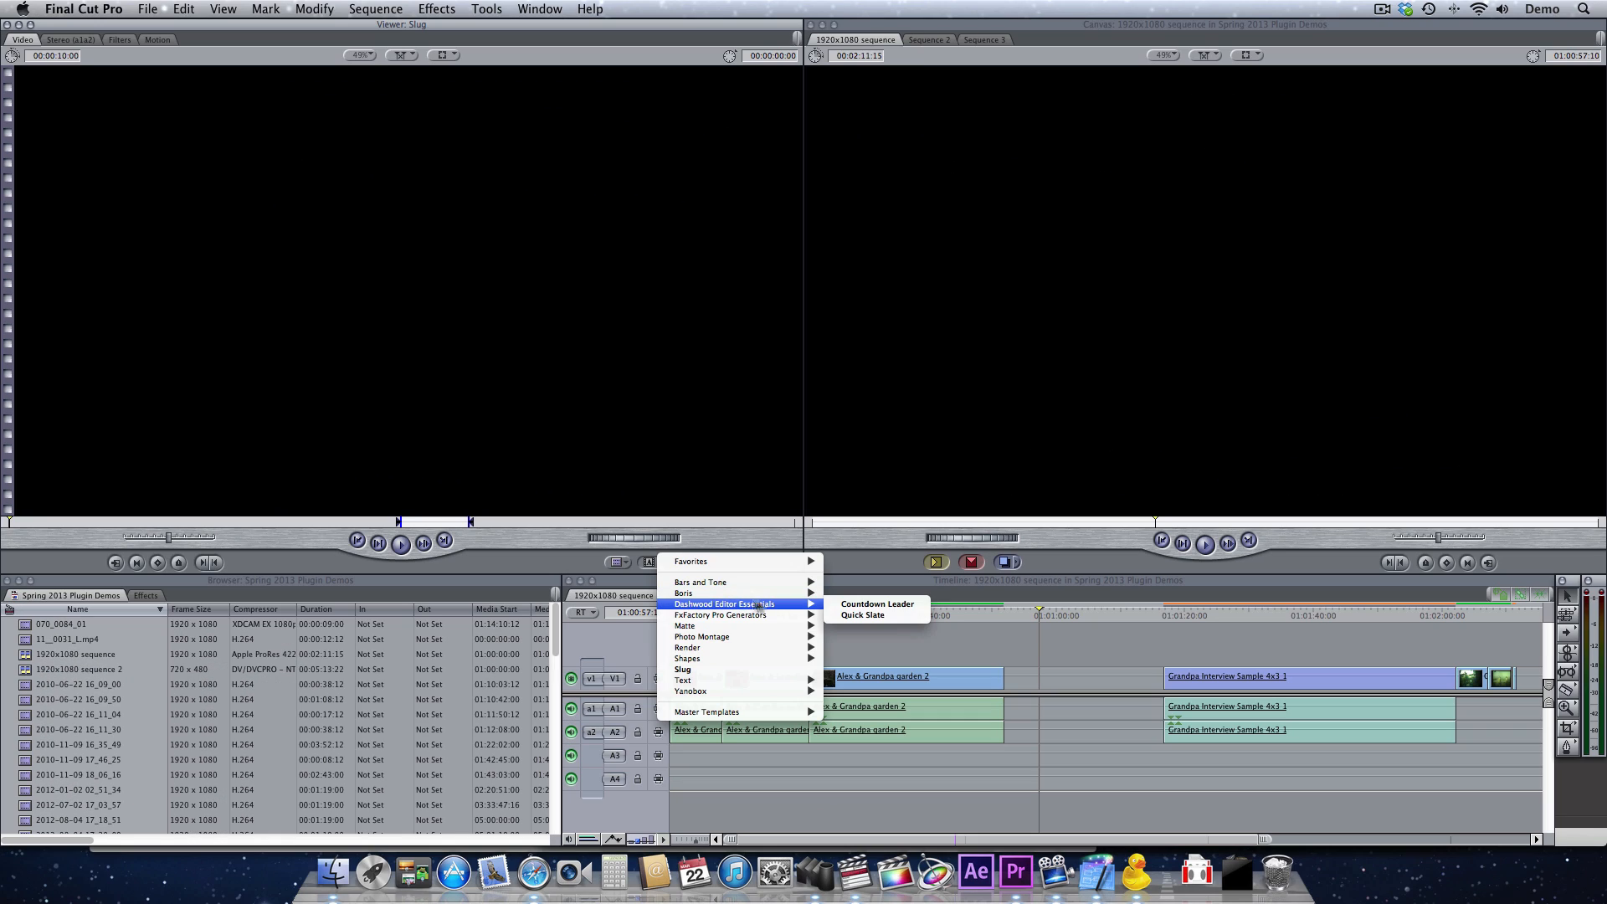
# Load the Dashwood Editor Essentials Countdown Leader generator into the Viewer.
pyautogui.click(876, 603)
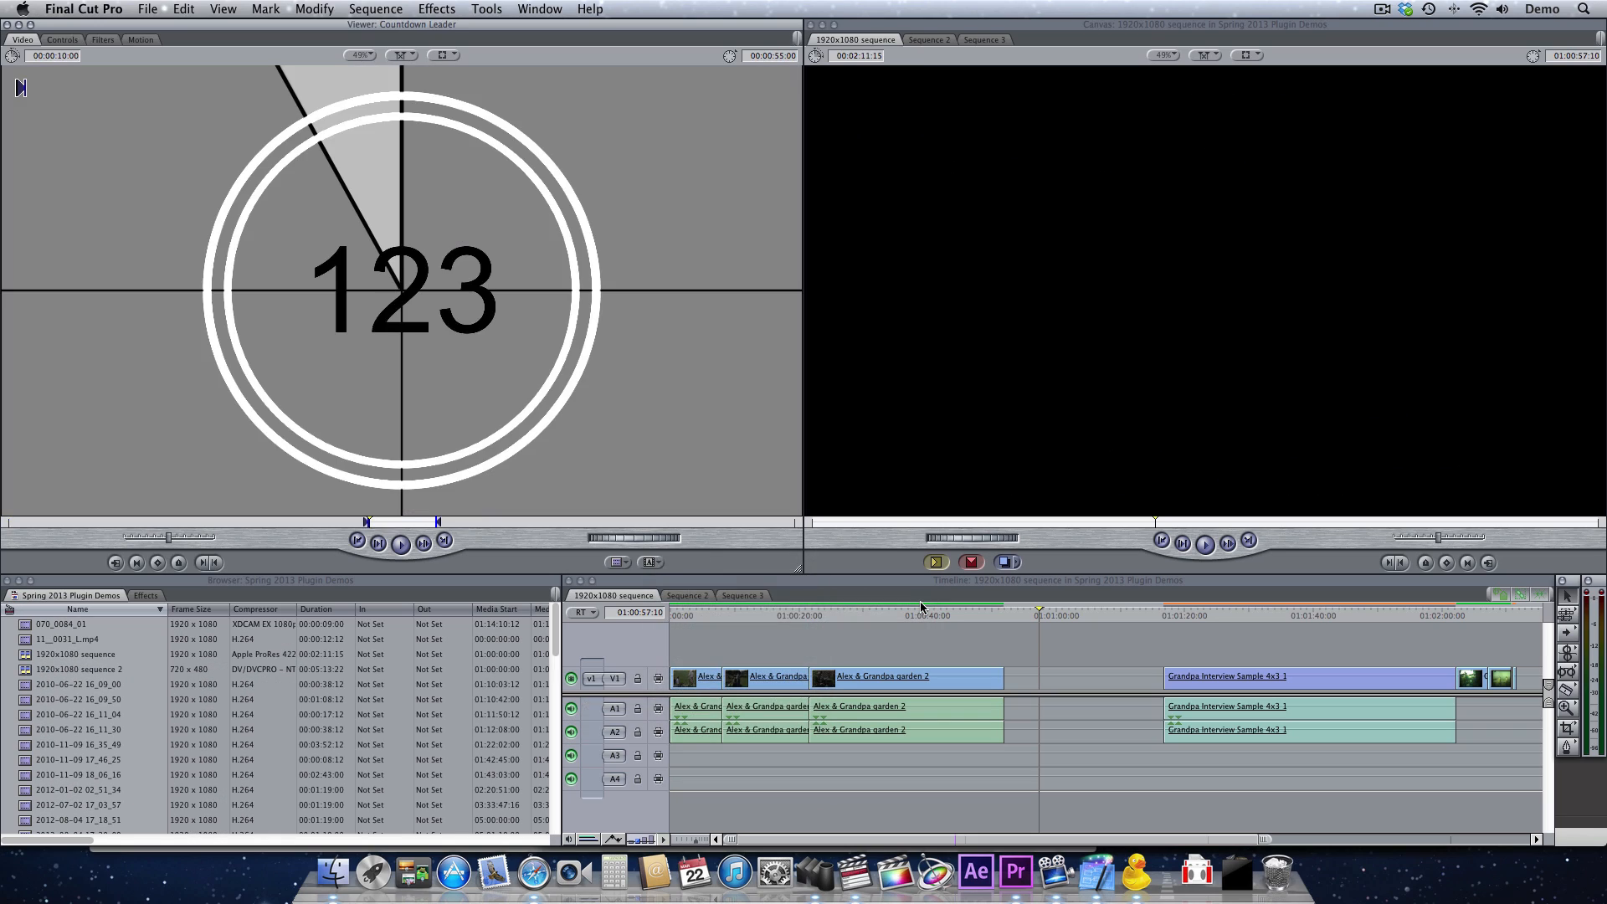
pyautogui.click(1014, 872)
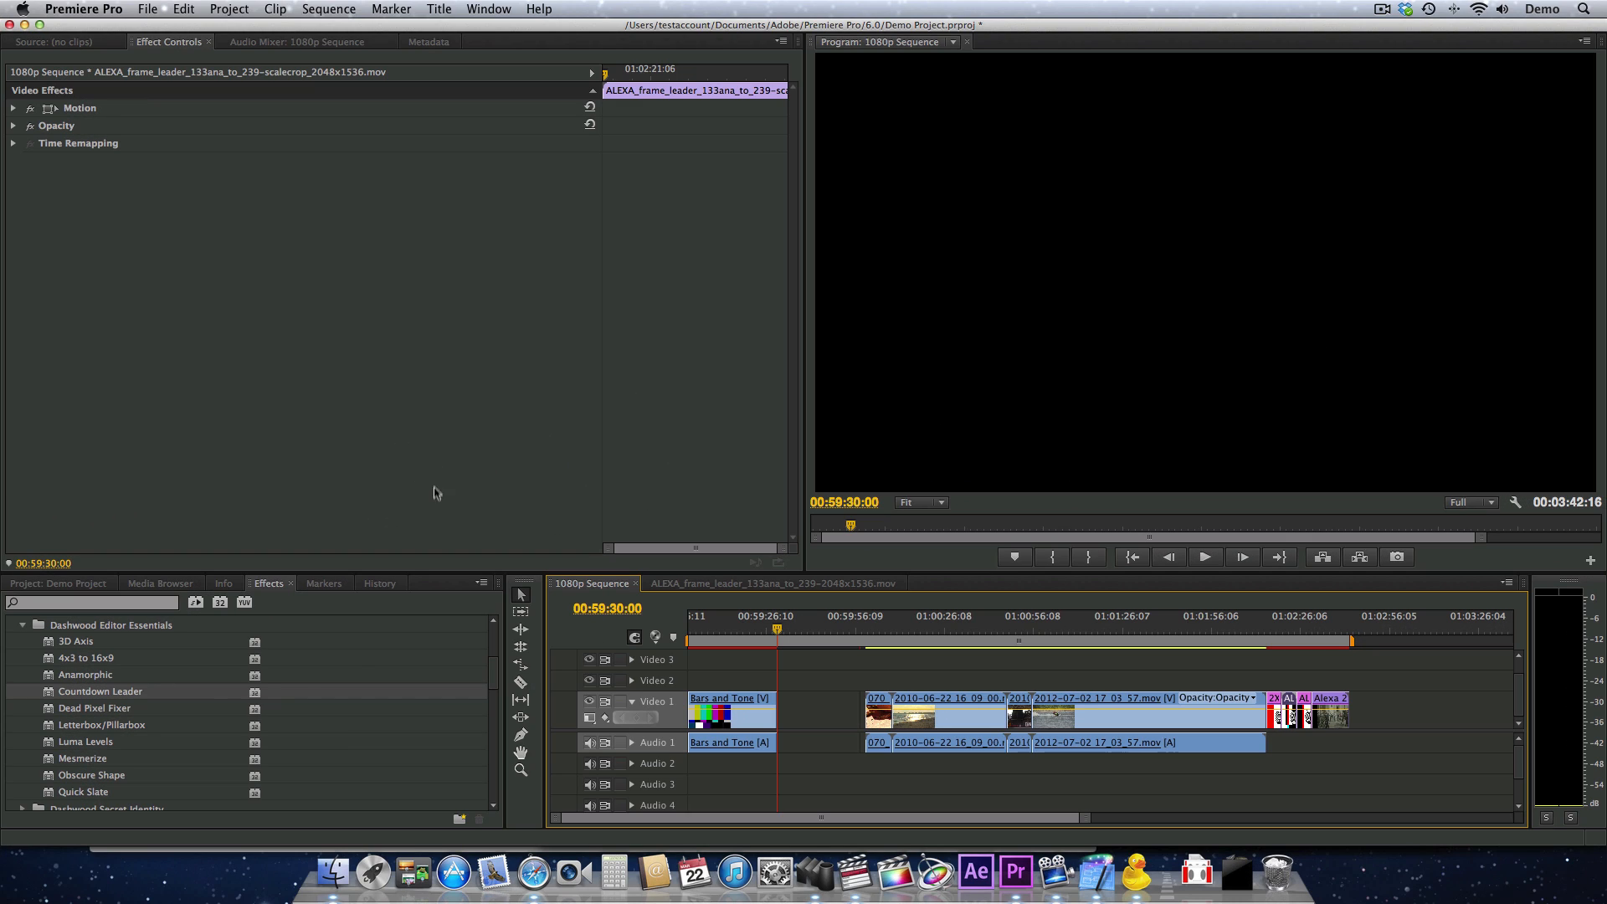
pyautogui.moveTo(149, 702)
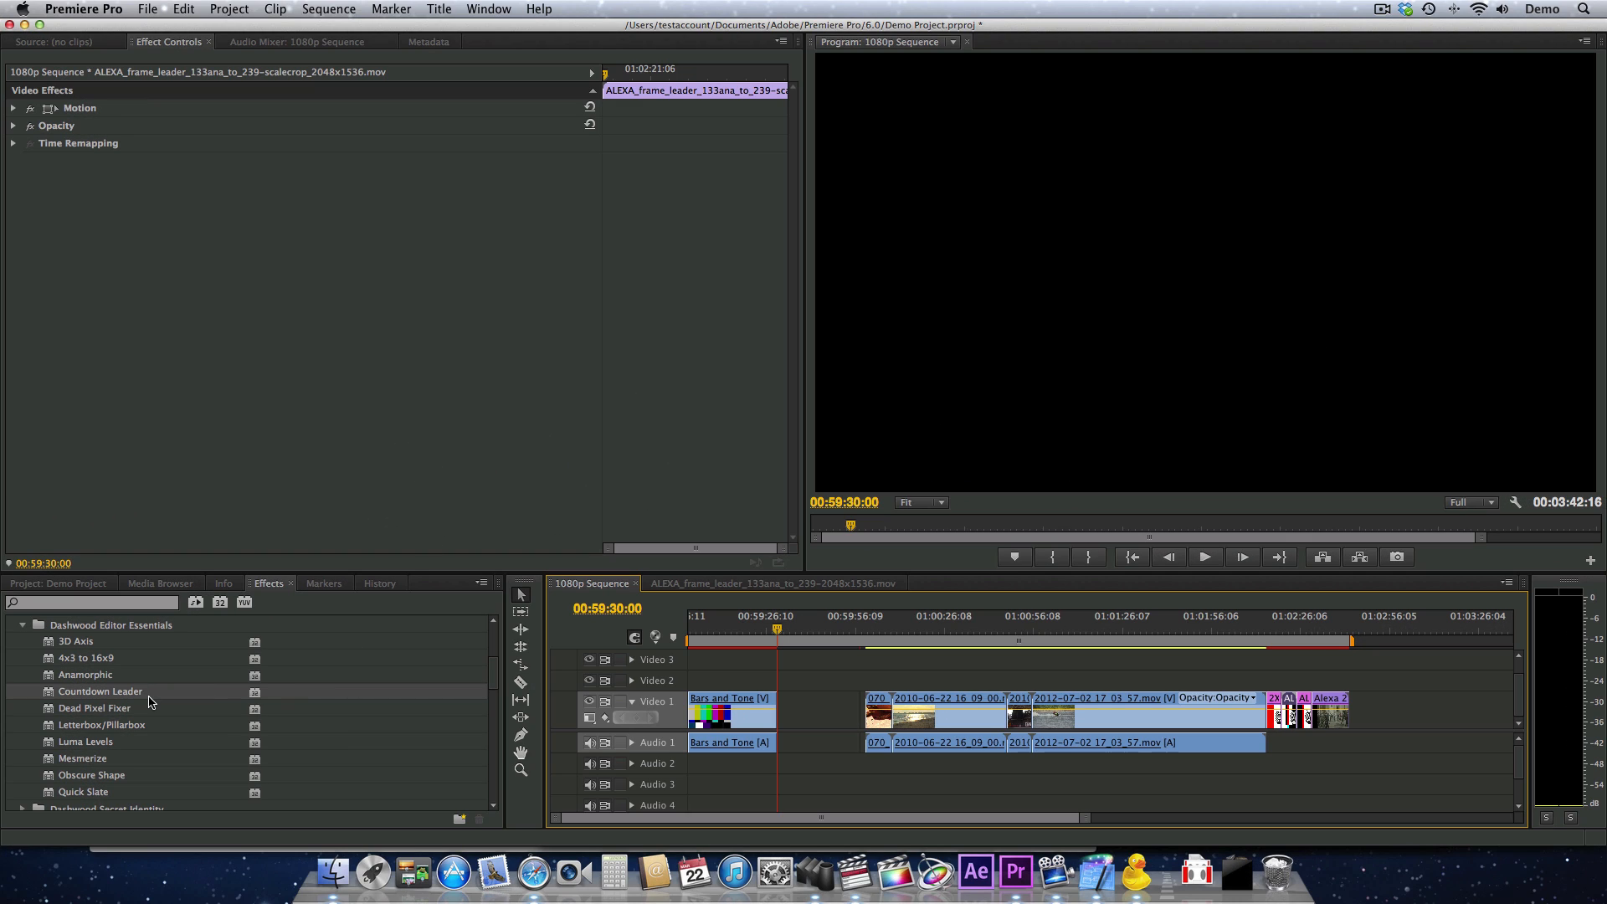
pyautogui.moveTo(44, 630)
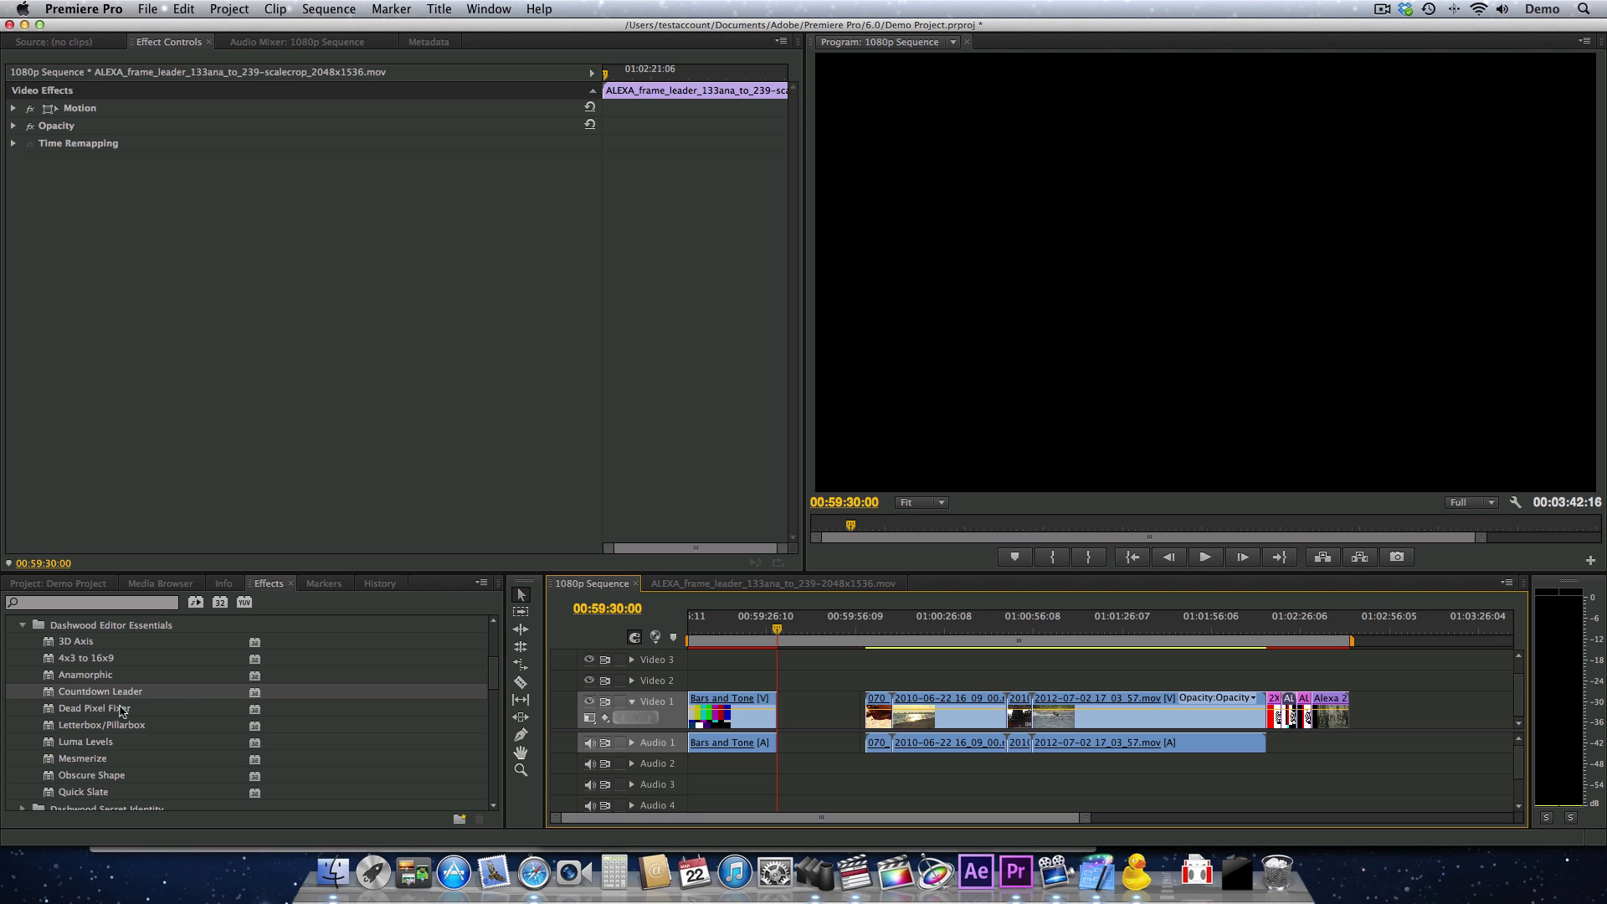
pyautogui.moveTo(171, 702)
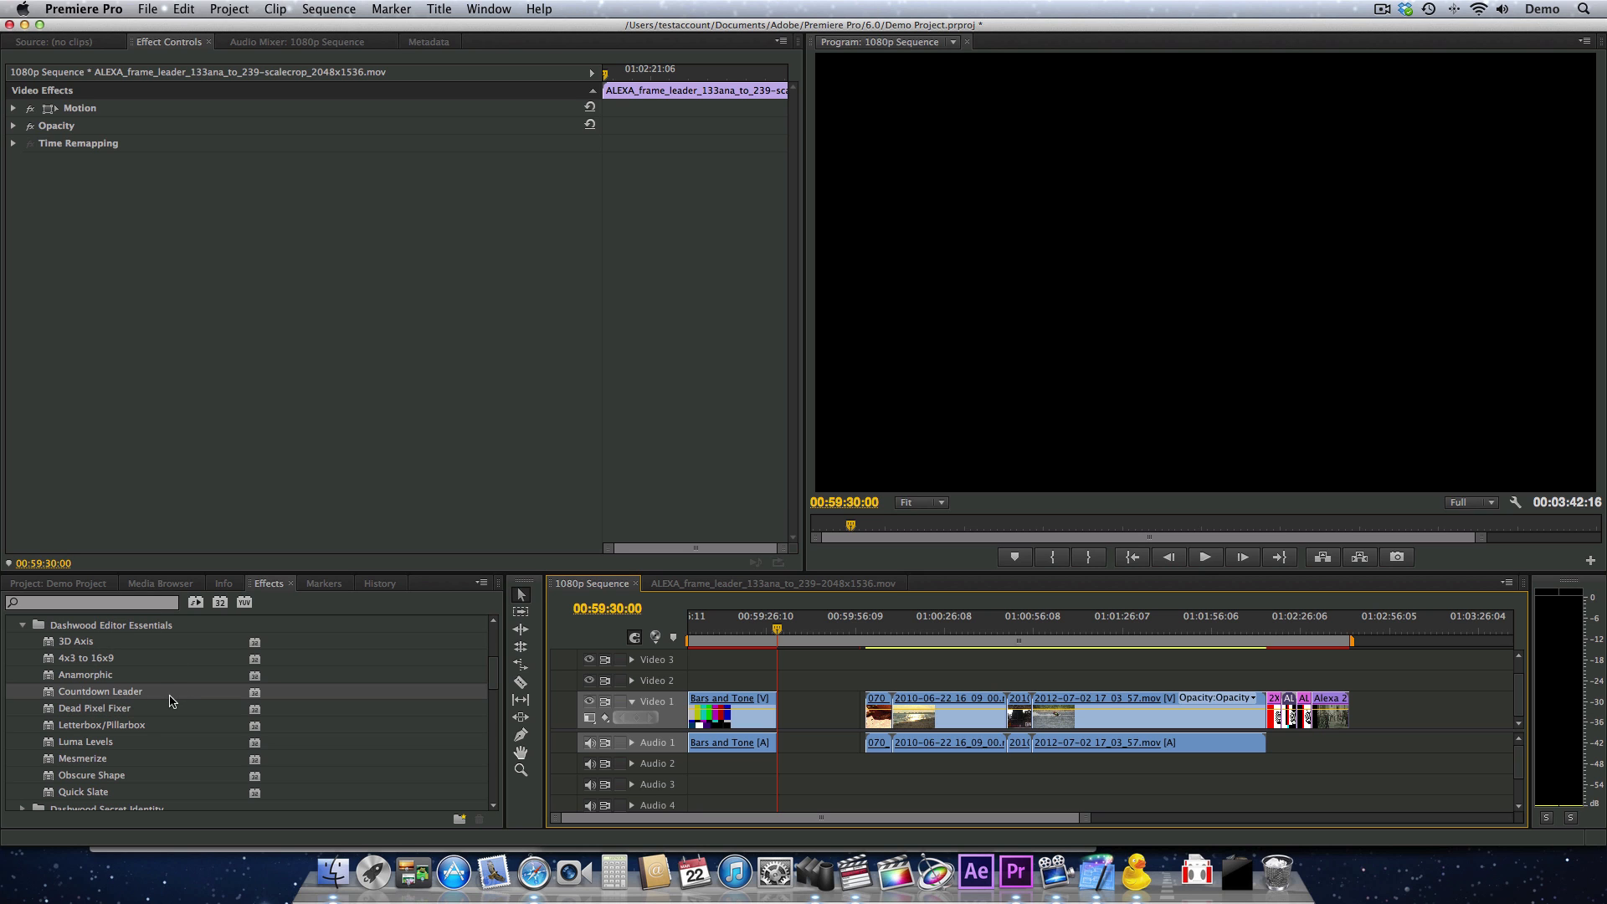
pyautogui.click(147, 8)
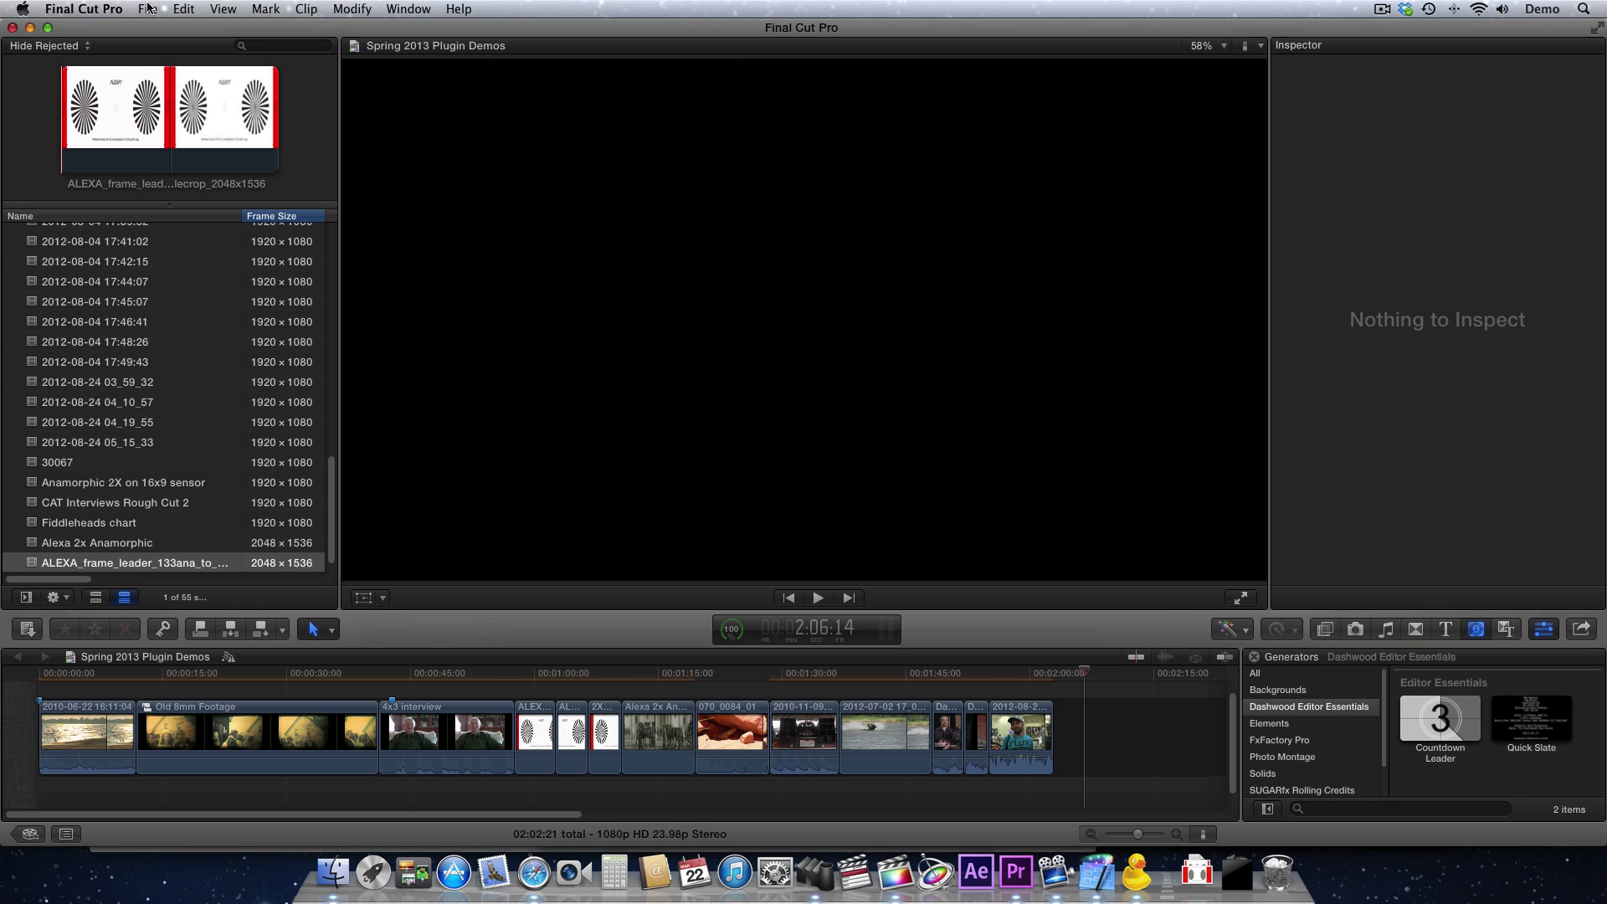
pyautogui.moveTo(1457, 709)
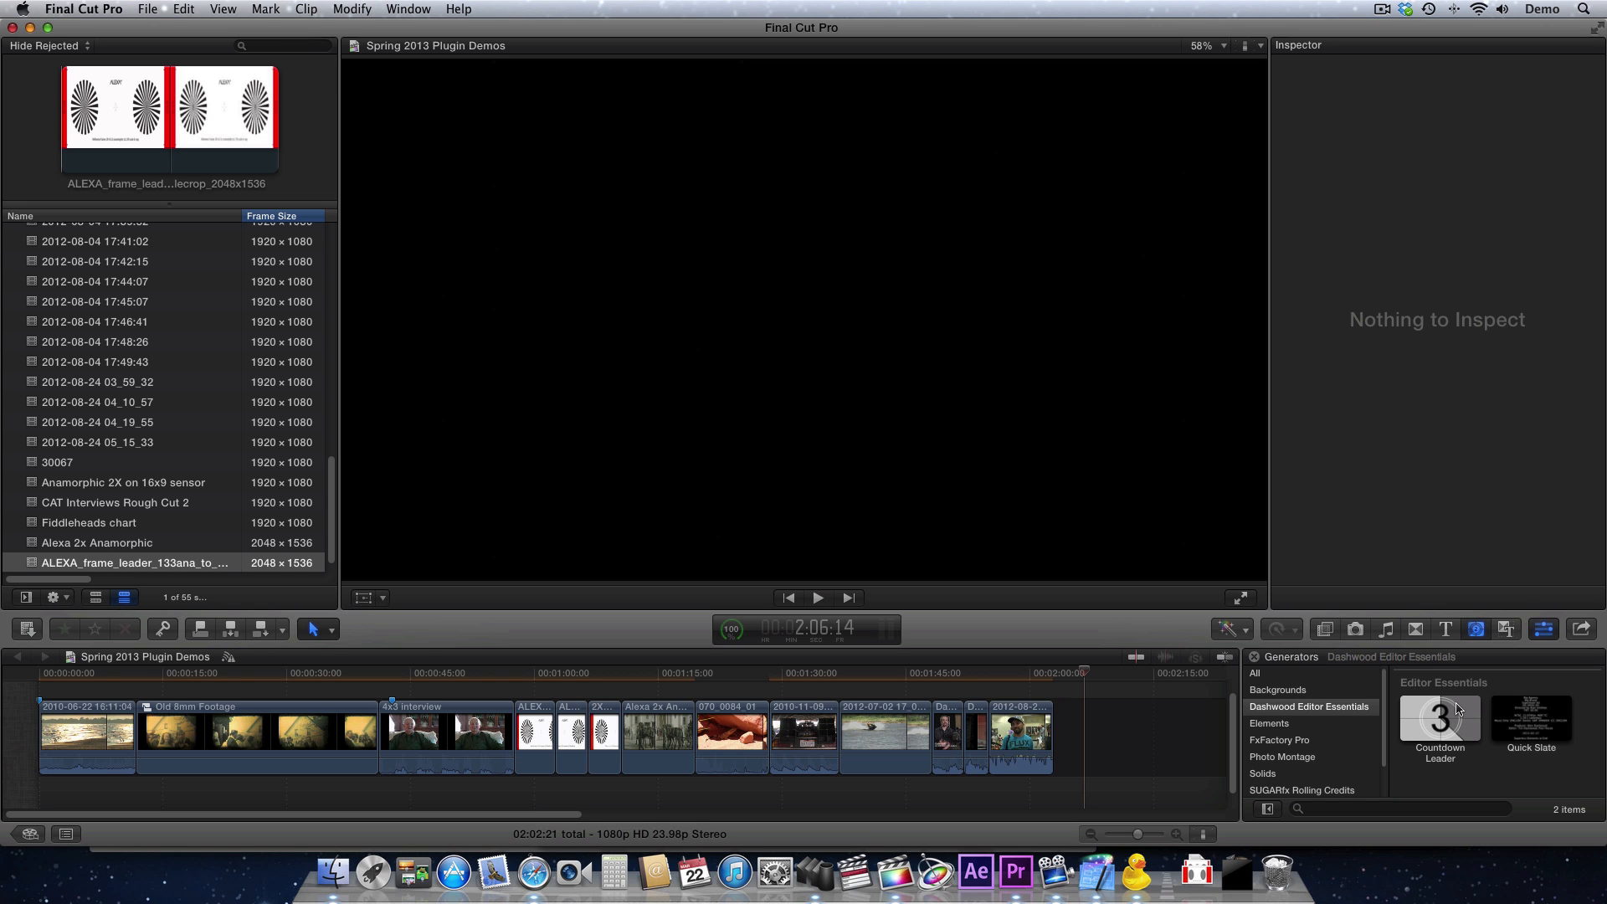
# Add the Countdown Leader generator clip to the start of the project timeline.
pyautogui.click(1439, 721)
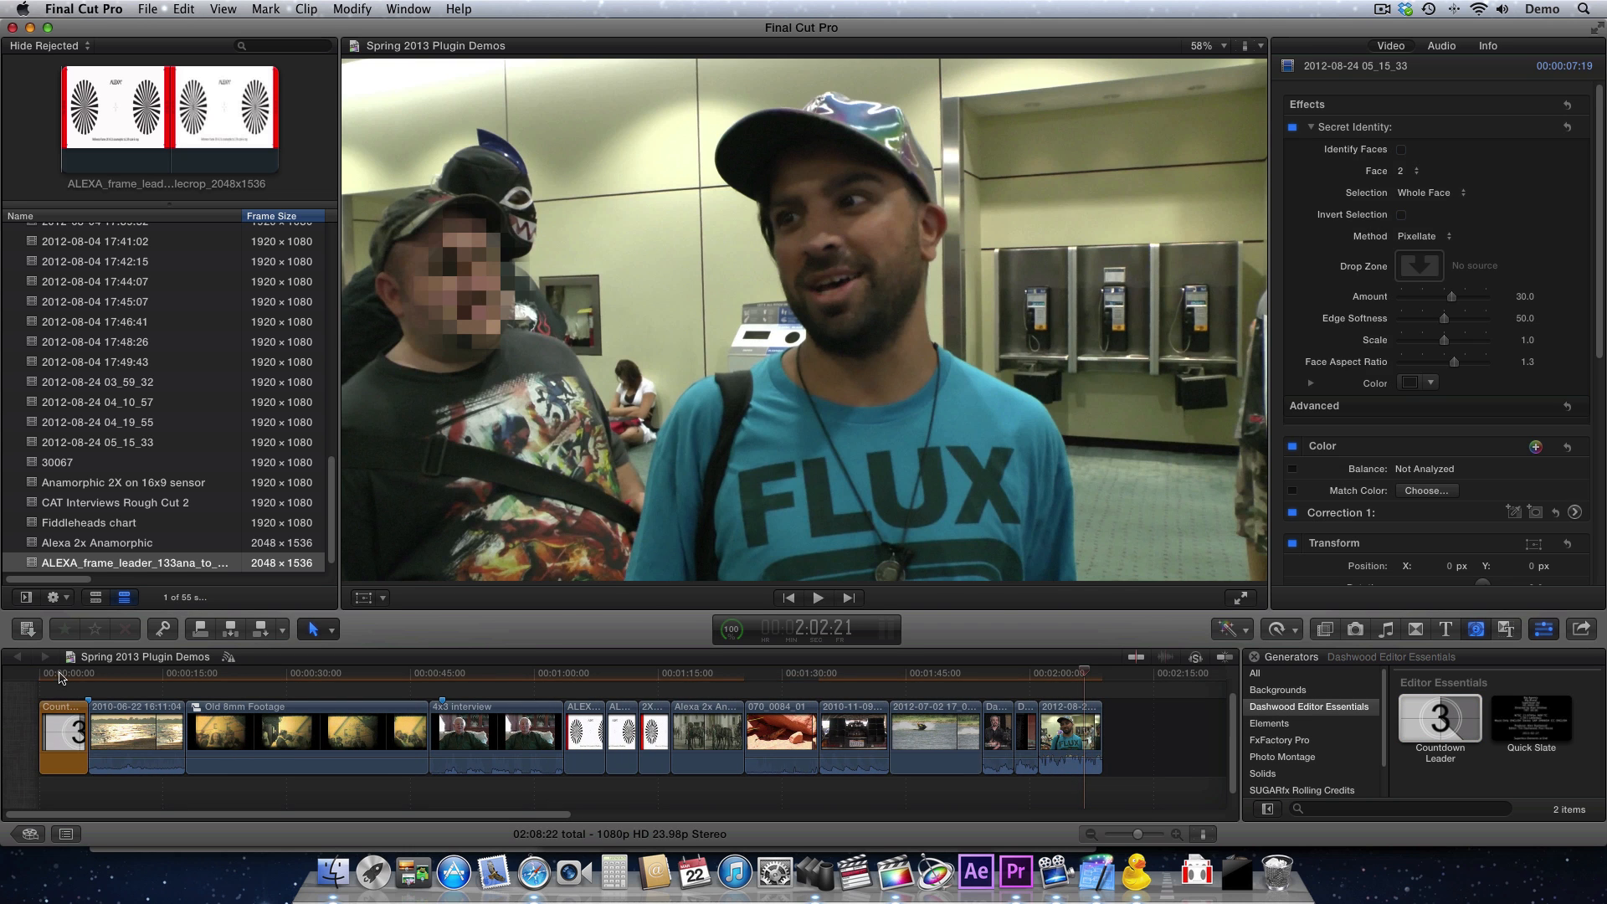
# Select the Countdown Leader clip and play it to preview the 8-to-2 countdown.
pyautogui.click(41, 673)
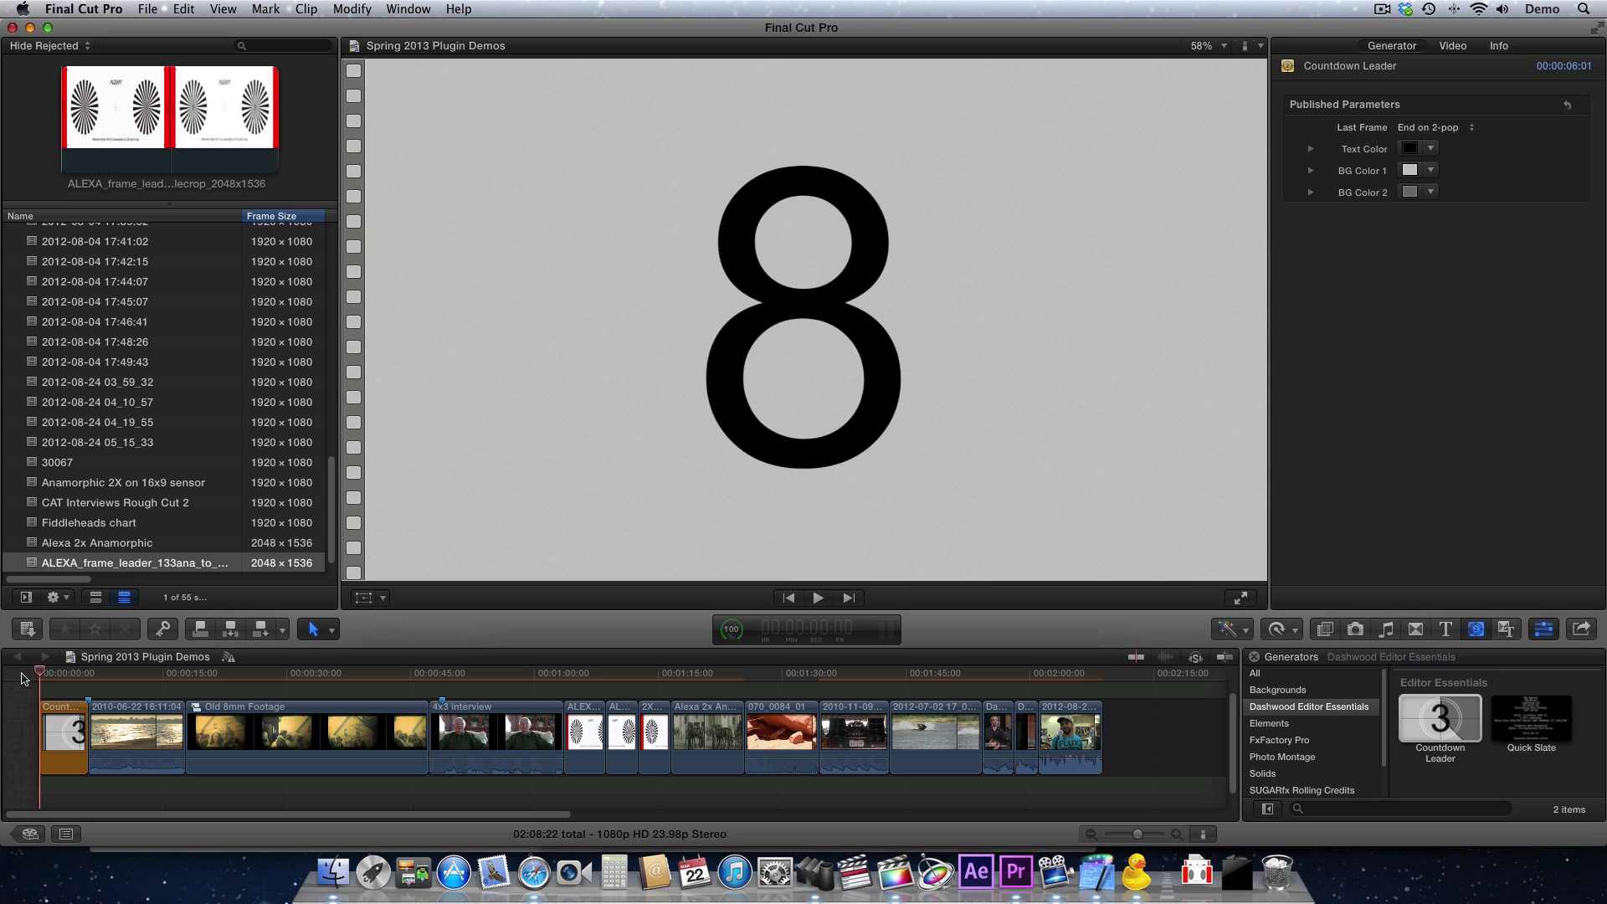
pyautogui.click(817, 598)
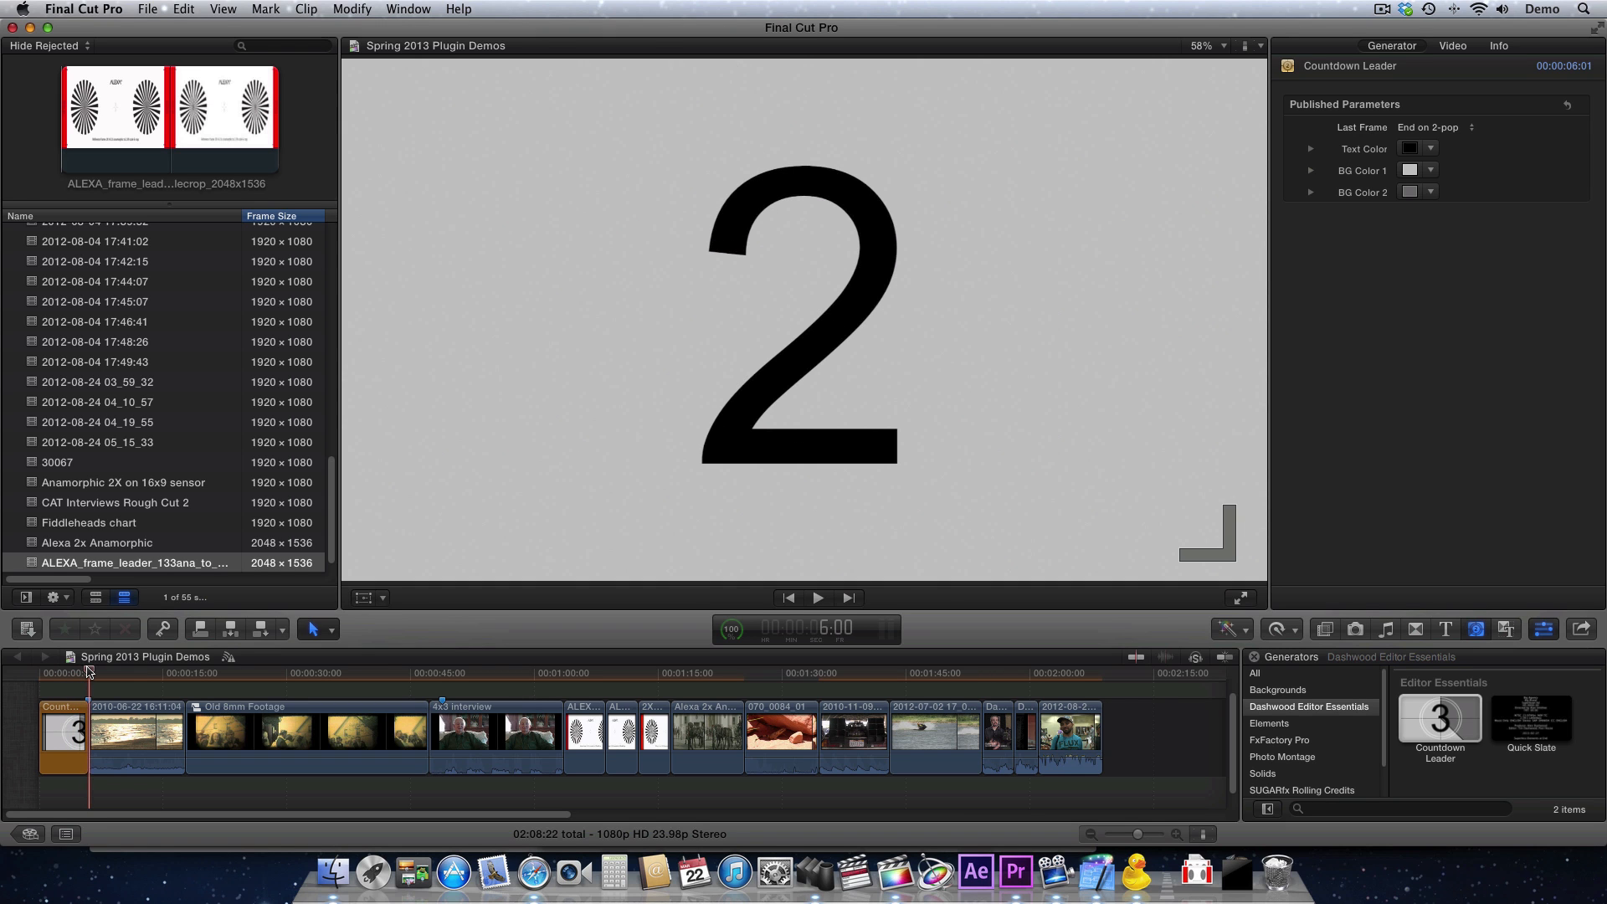
pyautogui.moveTo(1392, 141)
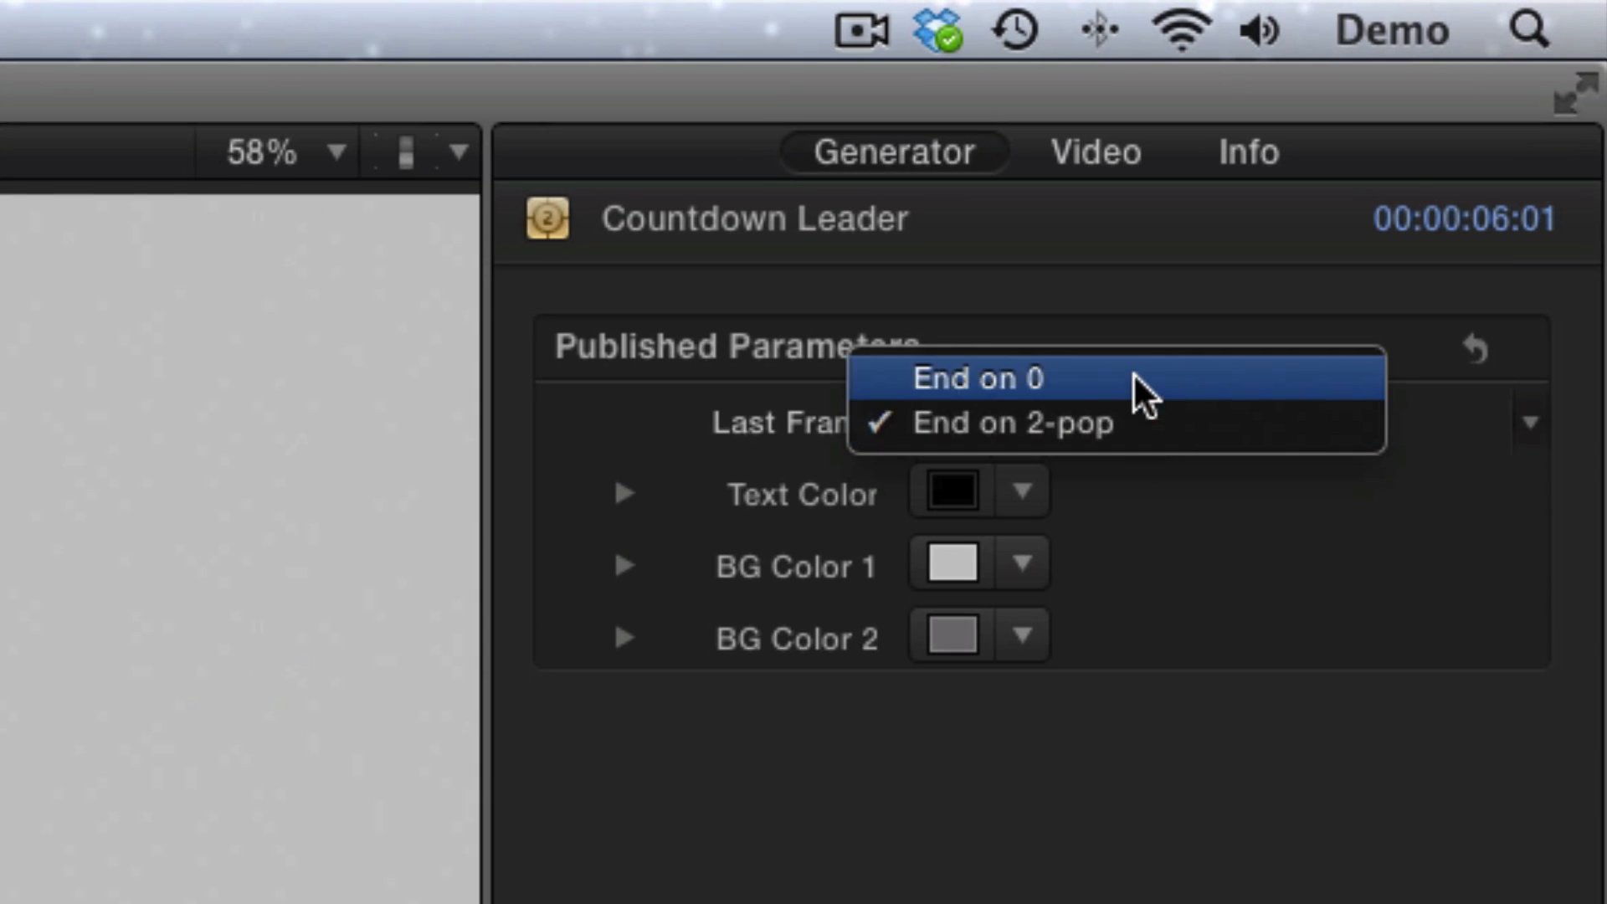
pyautogui.click(979, 379)
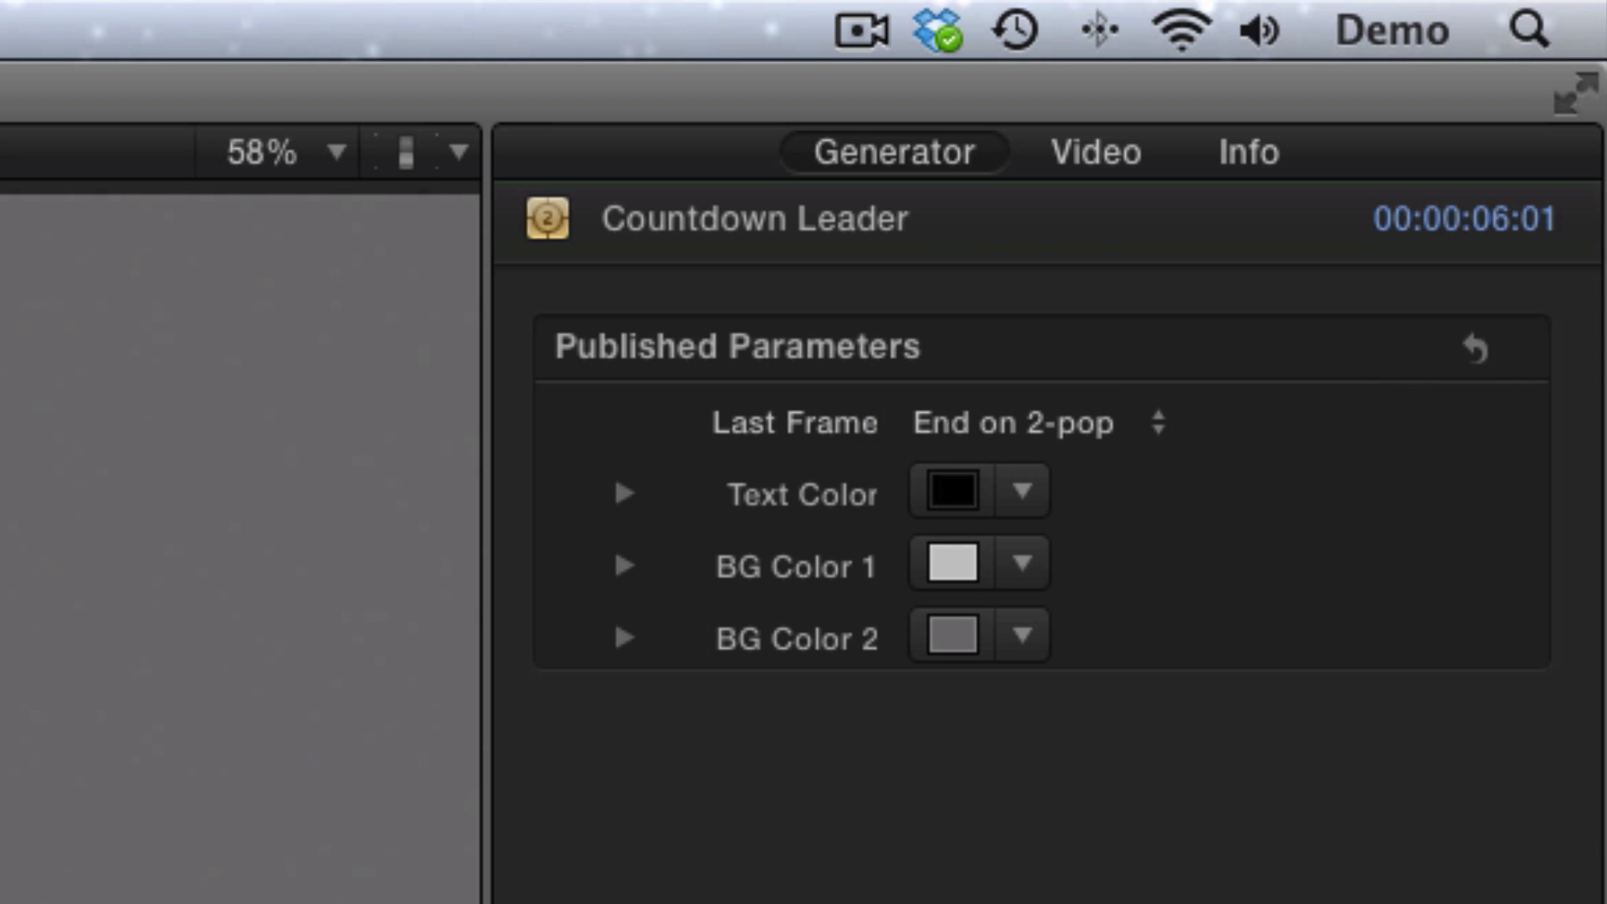
pyautogui.moveTo(282, 873)
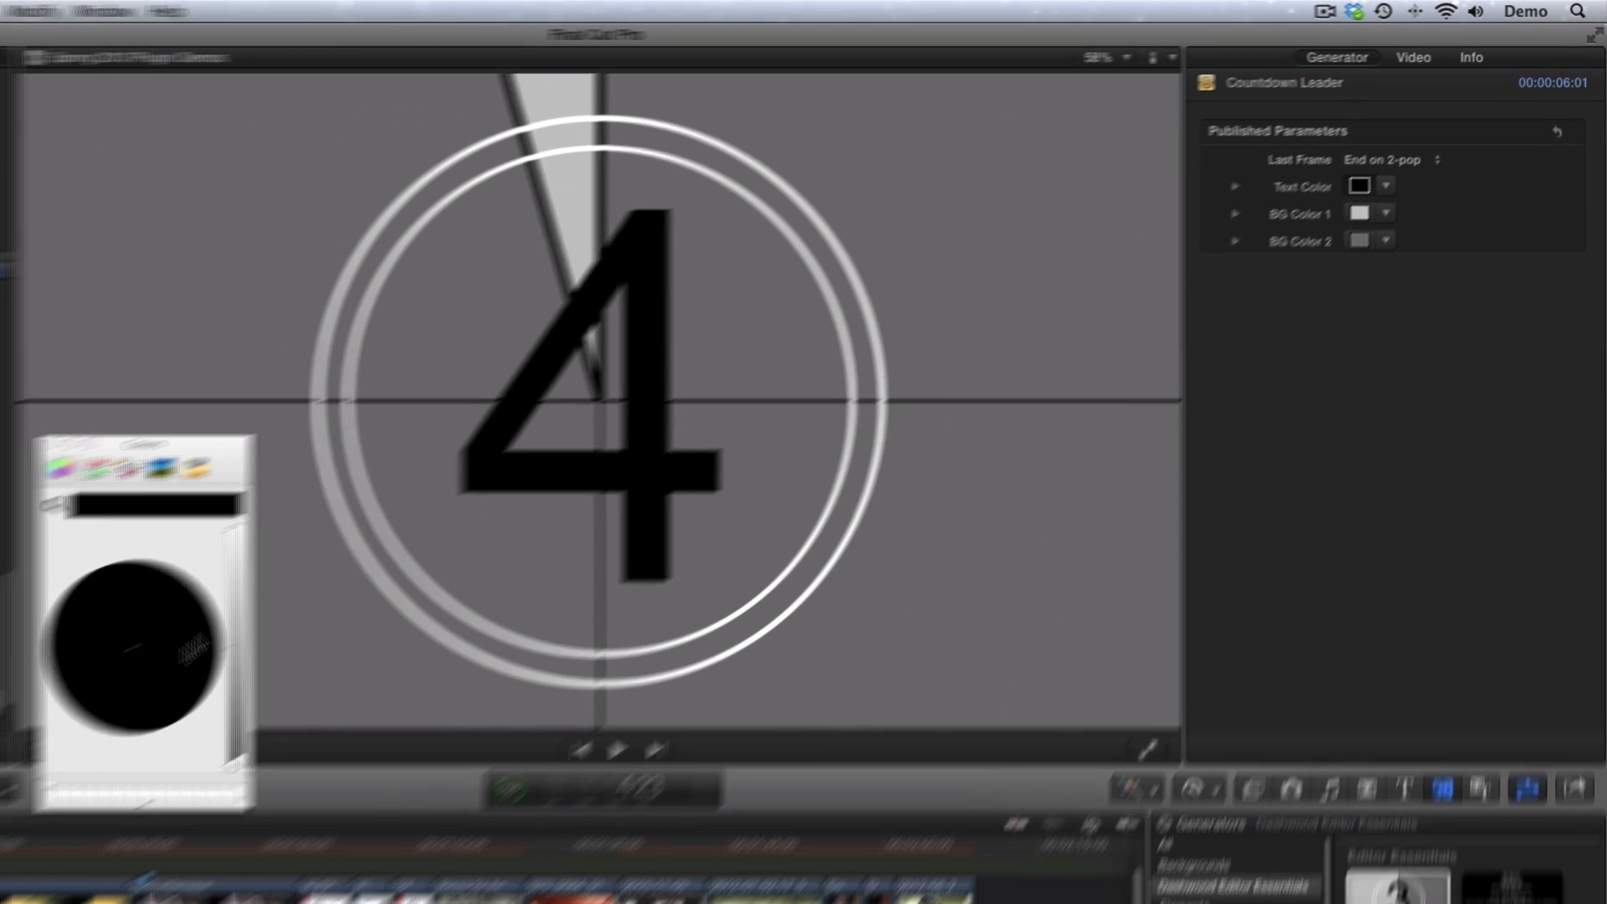
# Make the countdown text red and set the second background colour to blue.
pyautogui.click(1357, 186)
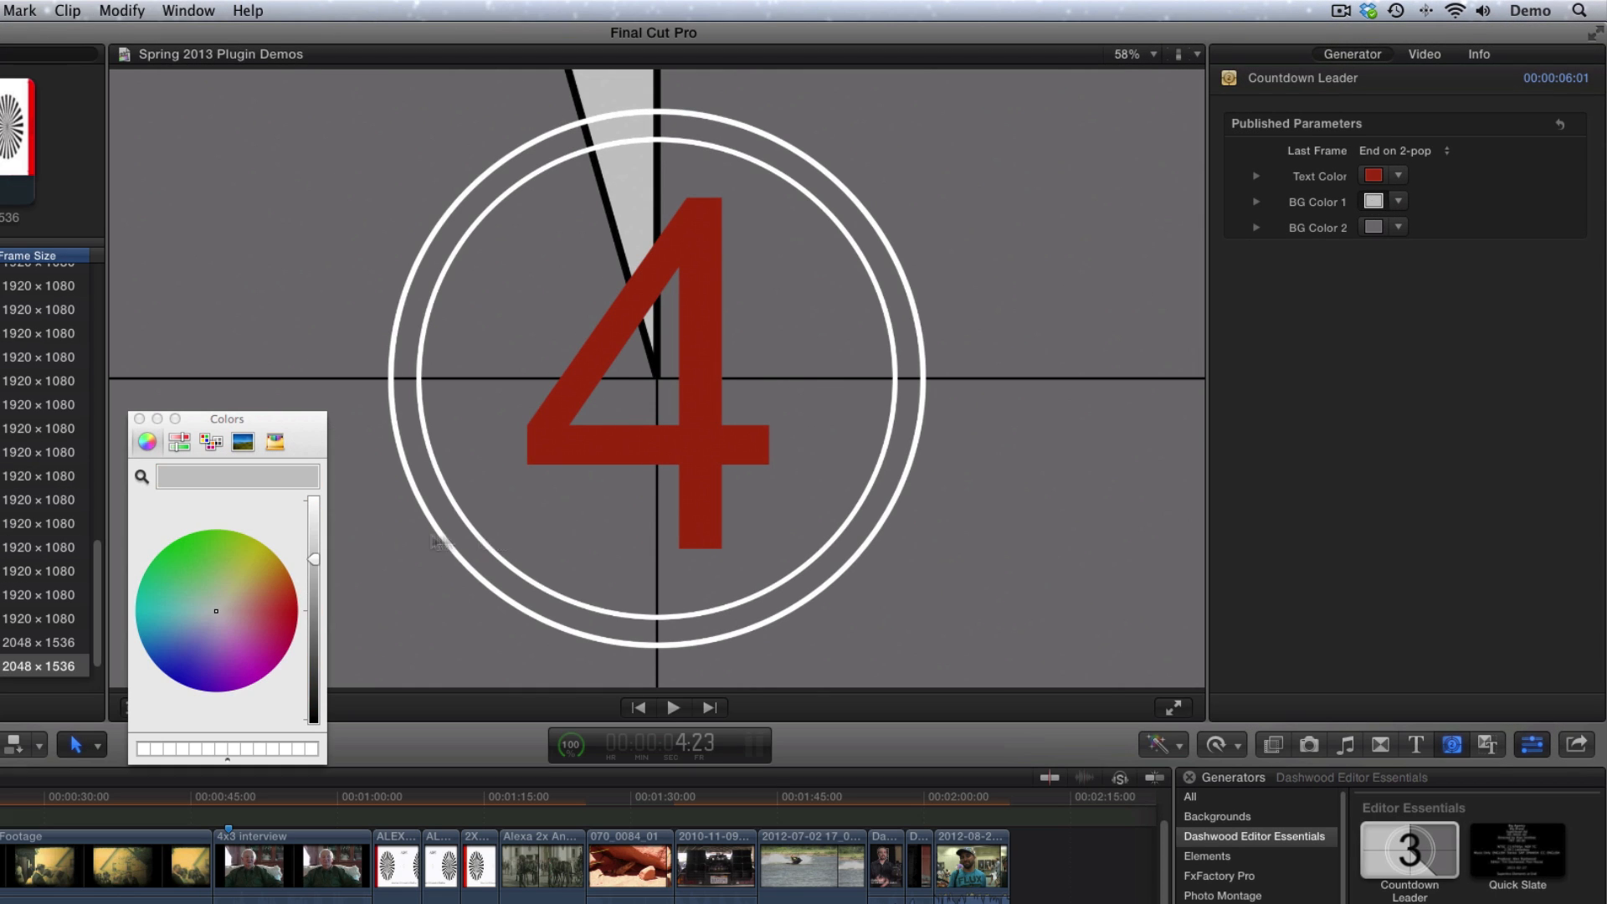
pyautogui.moveTo(617, 138)
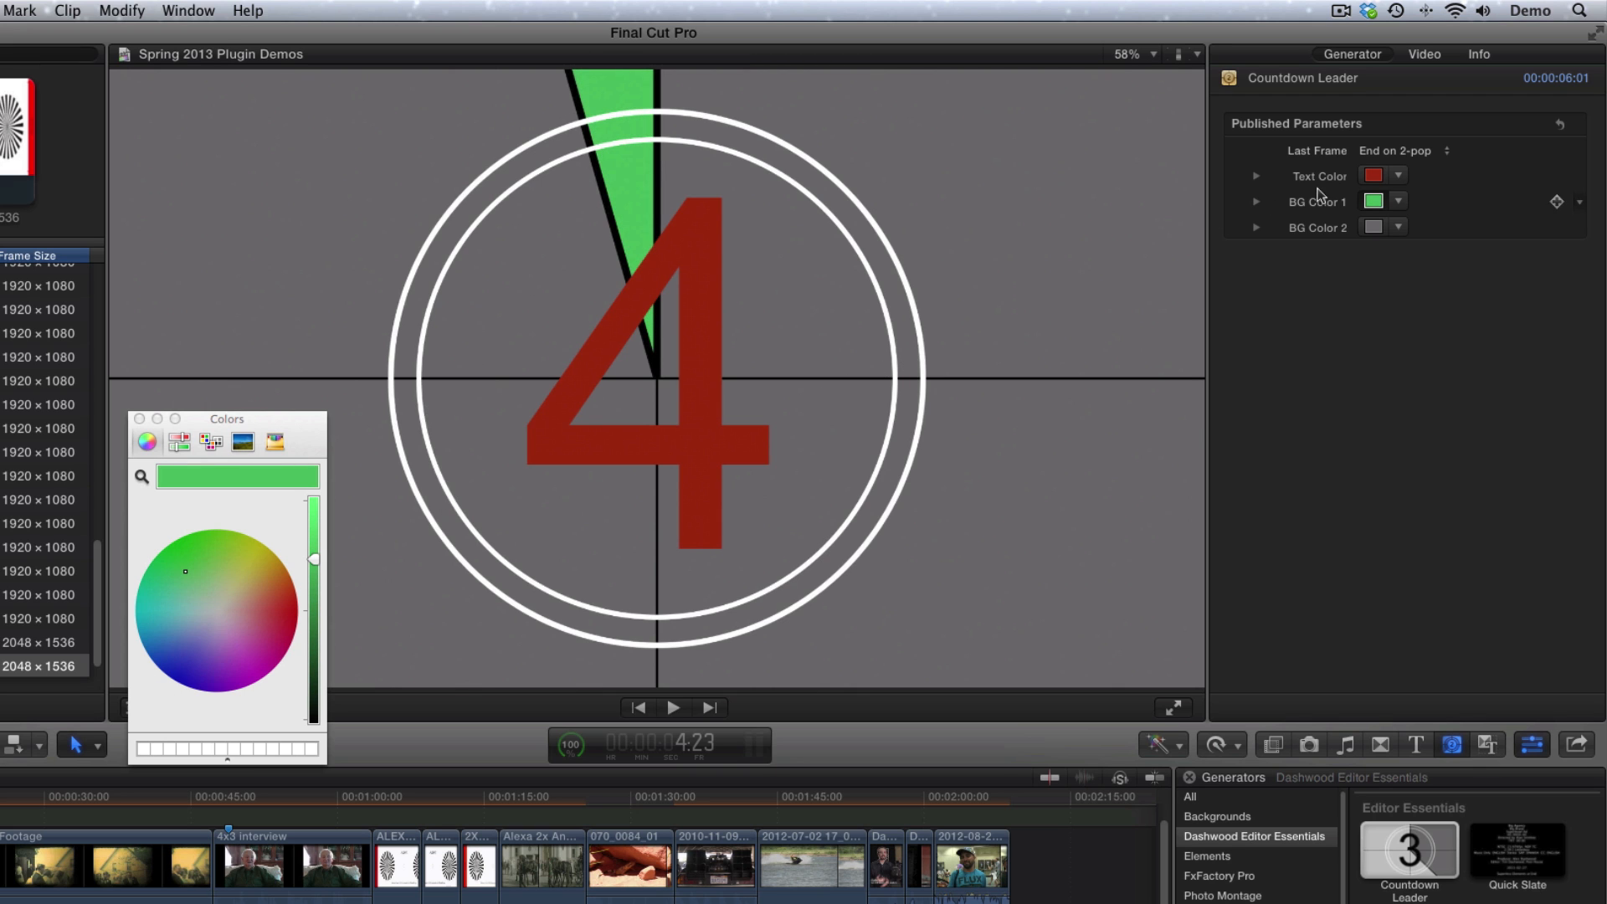
pyautogui.click(168, 643)
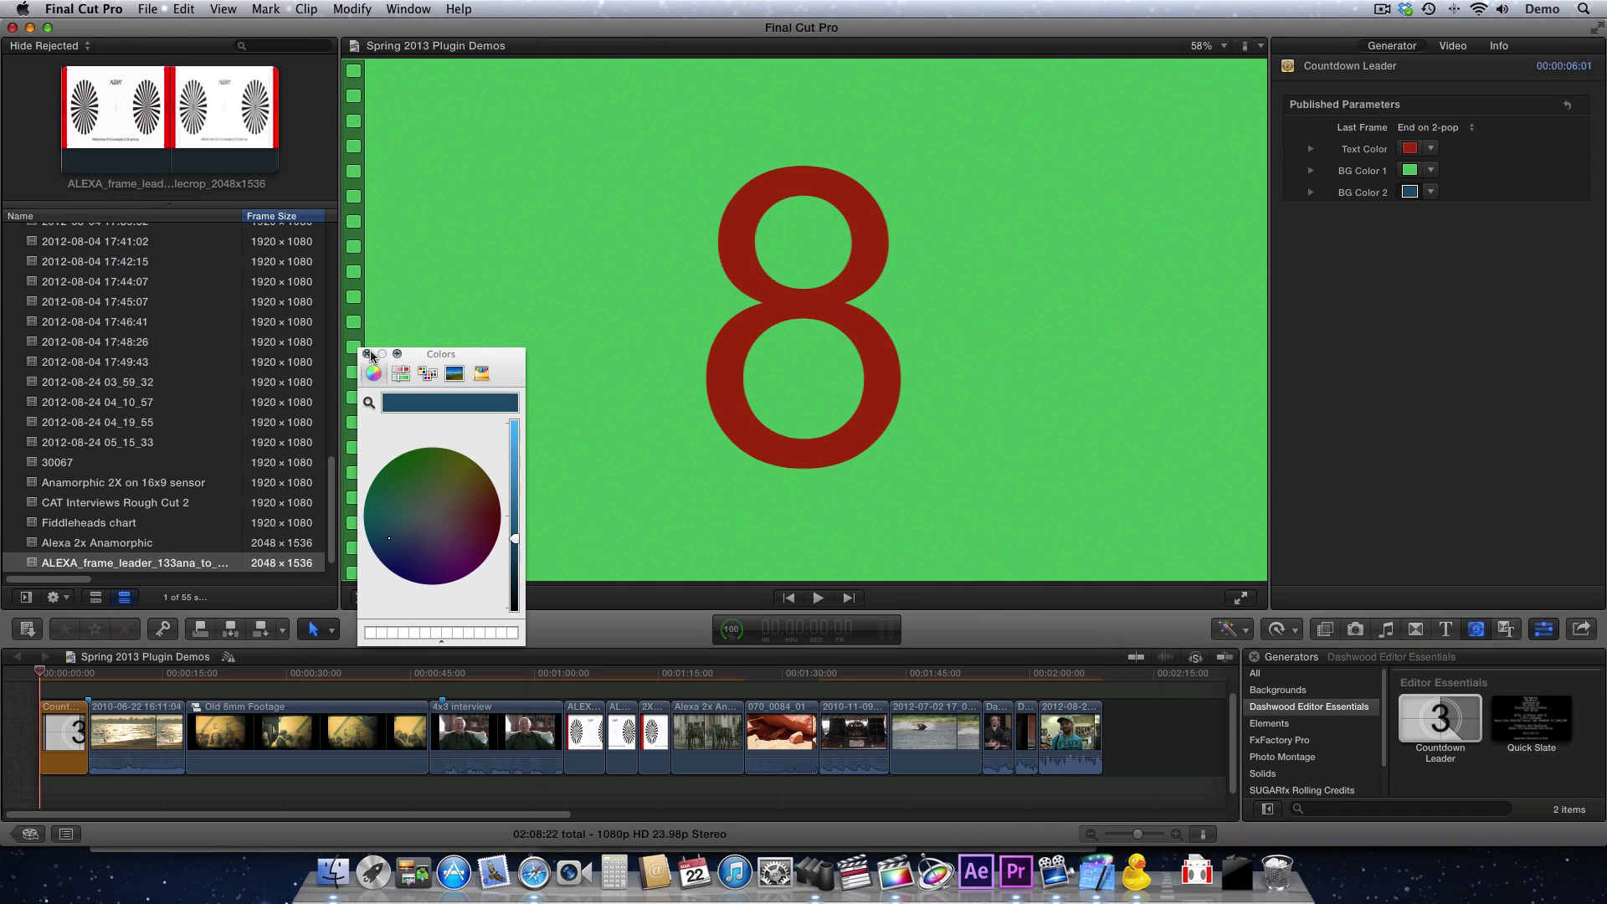
# Close the Colors window and reselect the Countdown Leader clip in the timeline.
pyautogui.click(366, 353)
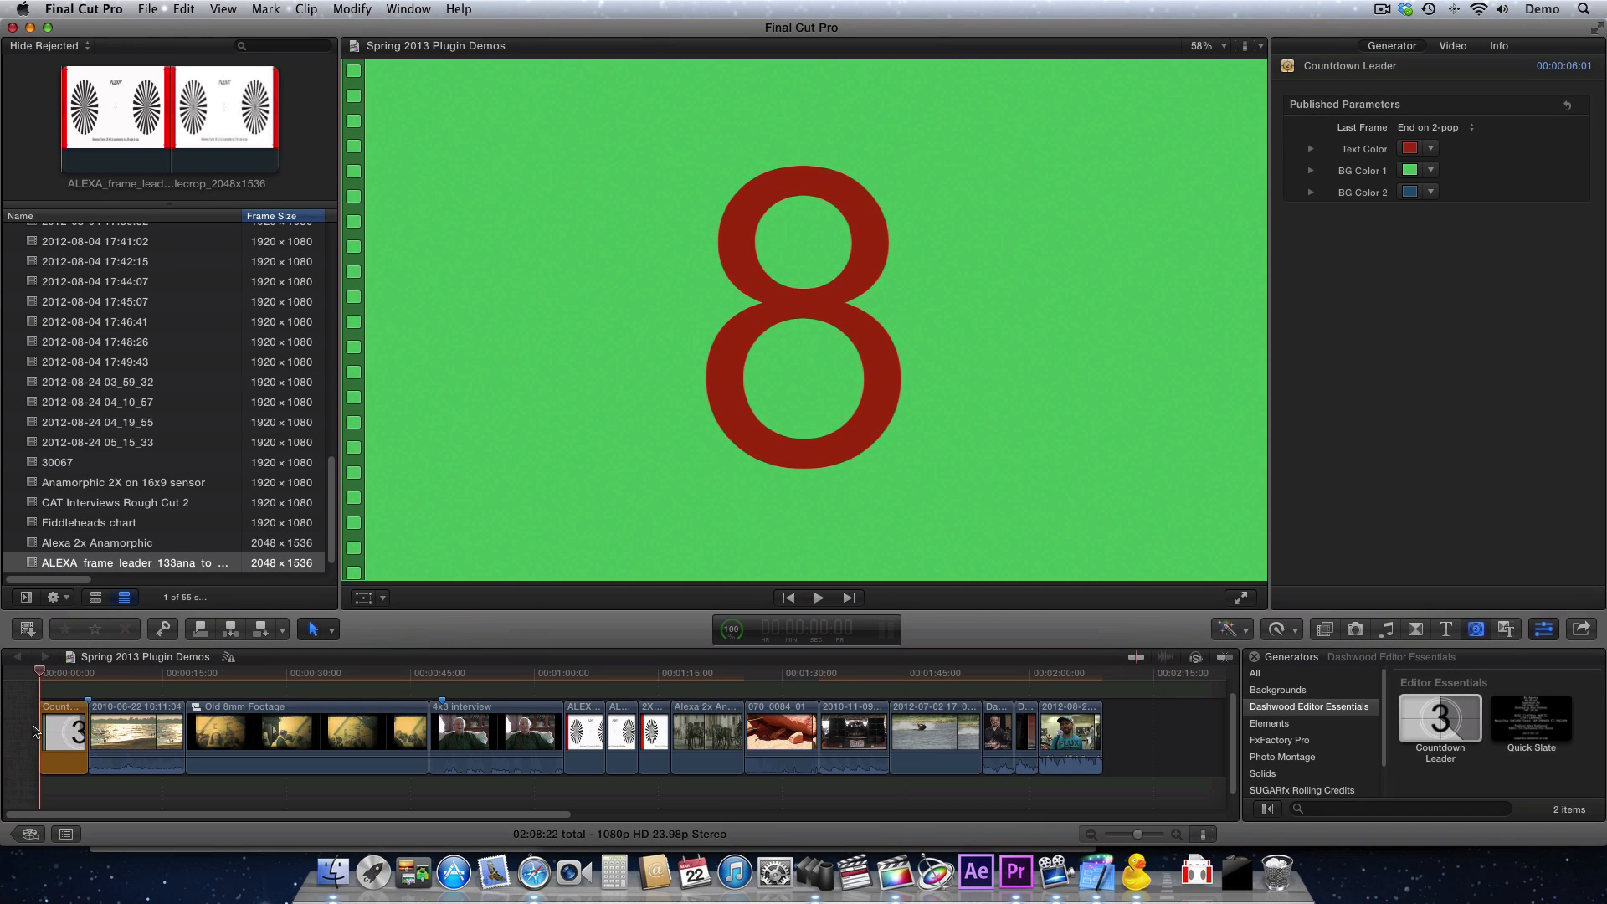
pyautogui.click(61, 734)
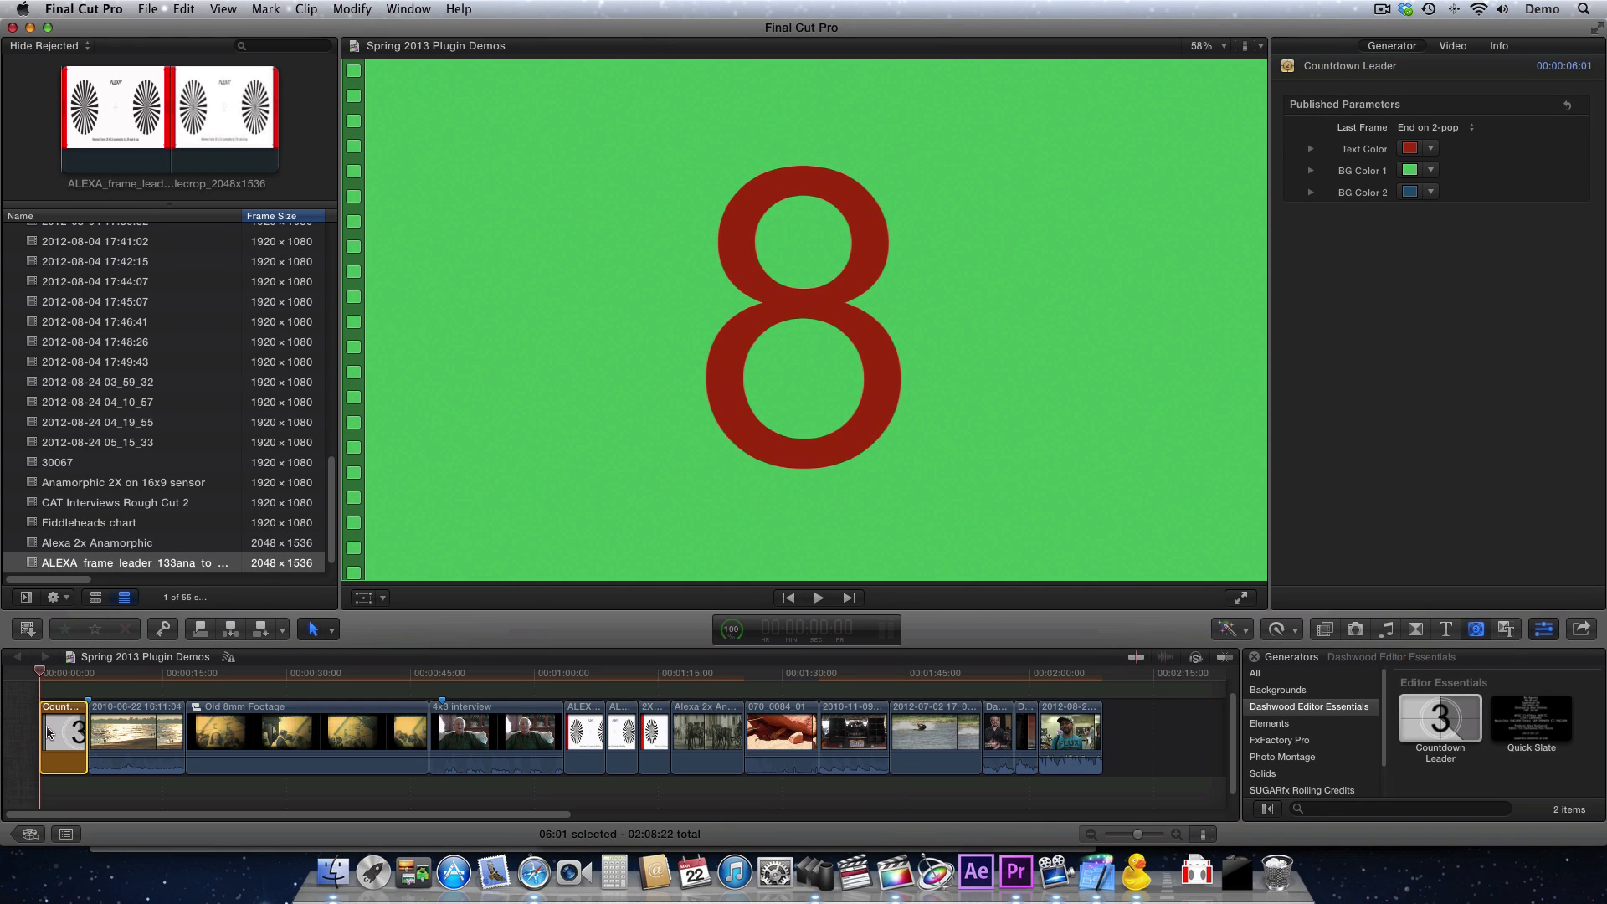